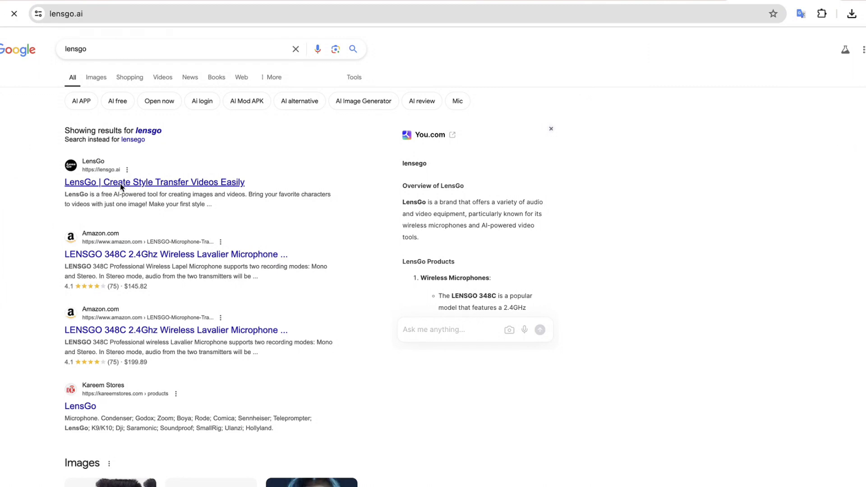
# - Open the 'LensGo | Create Style Transfer Videos Easily' result from the lensgo search
pyautogui.click(154, 182)
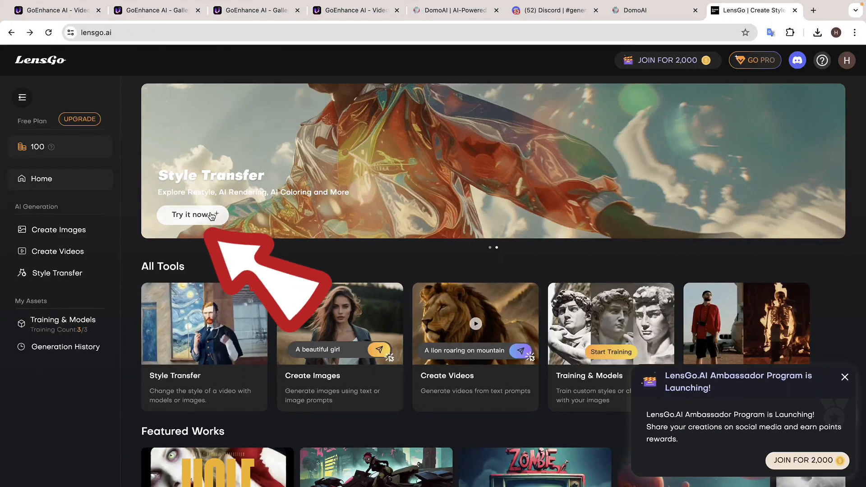
# - Open LensGo Style Transfer and upload the dance clip, keeping the Pixar style
pyautogui.click(191, 215)
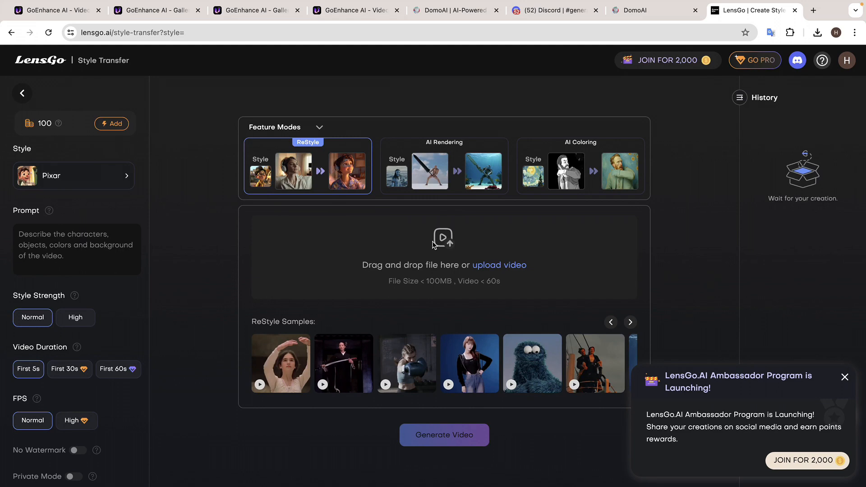
pyautogui.click(499, 265)
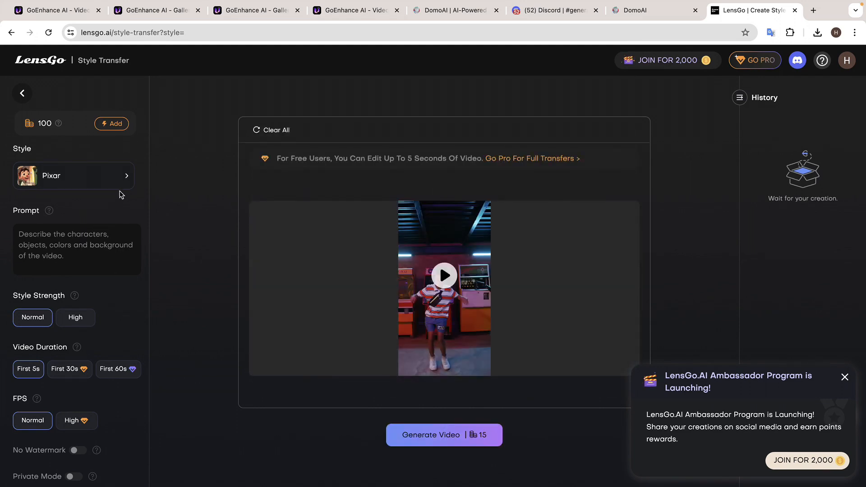
pyautogui.click(74, 176)
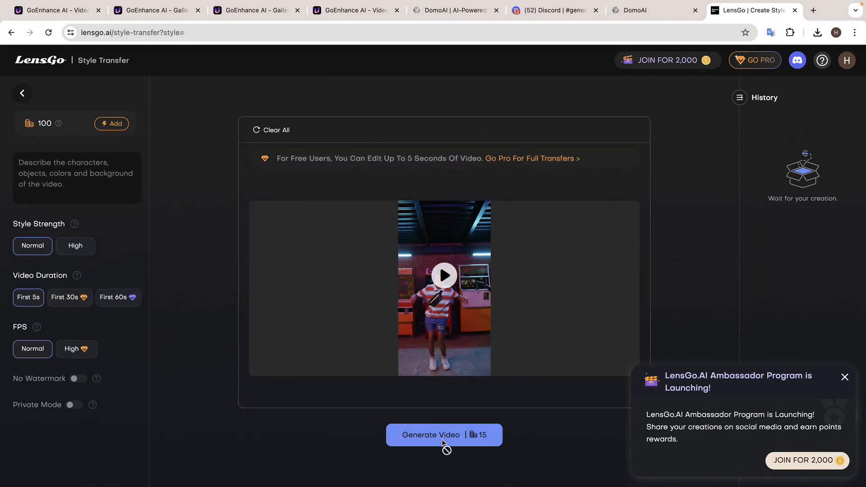
# - Generate the Pixar-style dance video, view its Generation Info, and search 'go enhance'
pyautogui.click(444, 435)
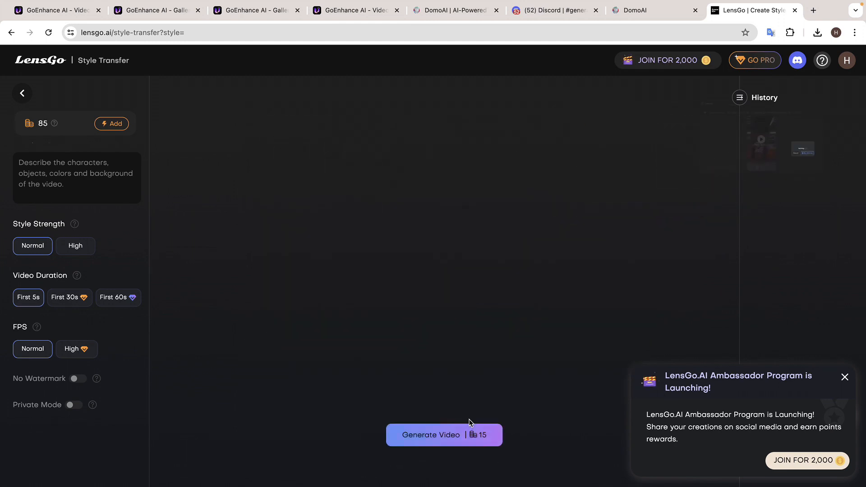
pyautogui.click(444, 435)
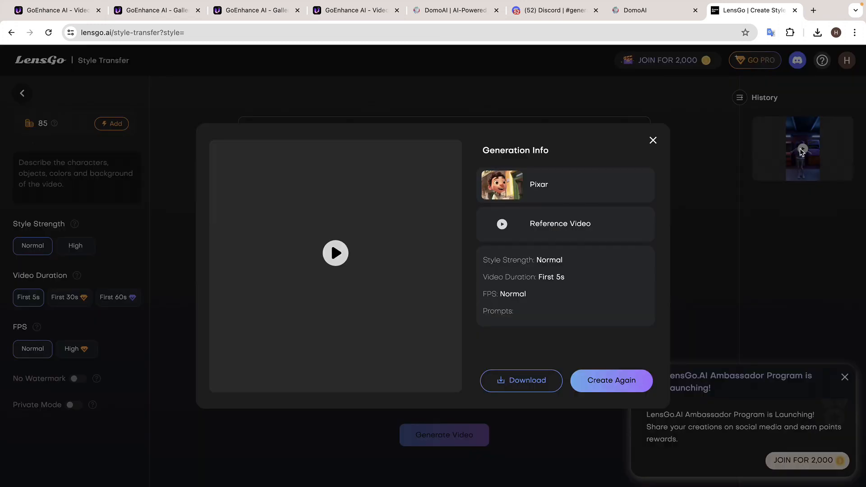
pyautogui.click(335, 253)
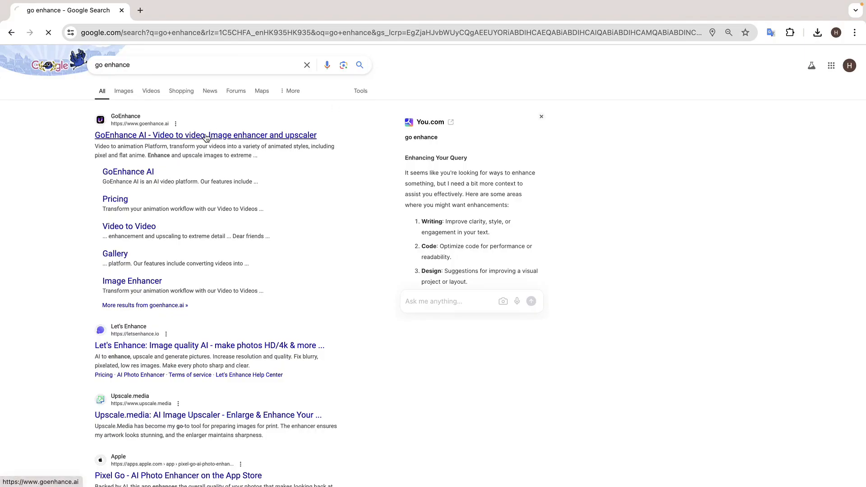
# - Open GoEnhance, pick a job in the welcome survey, and upload the dance clip
pyautogui.click(205, 135)
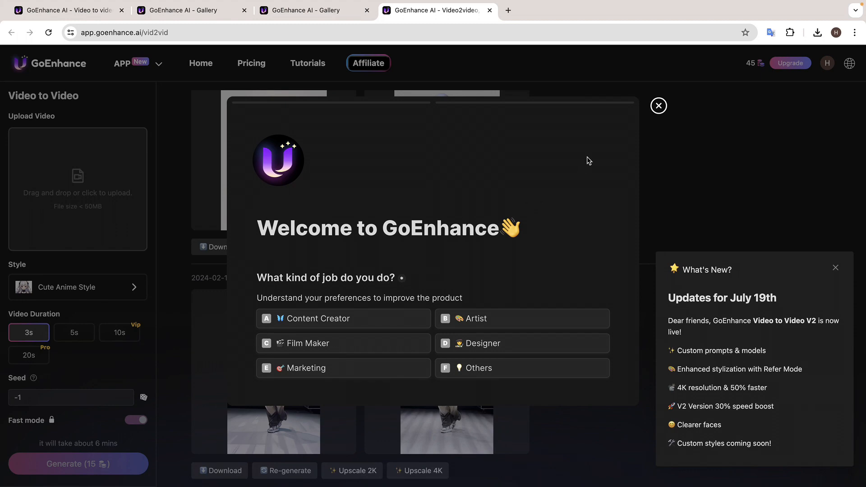
pyautogui.click(659, 106)
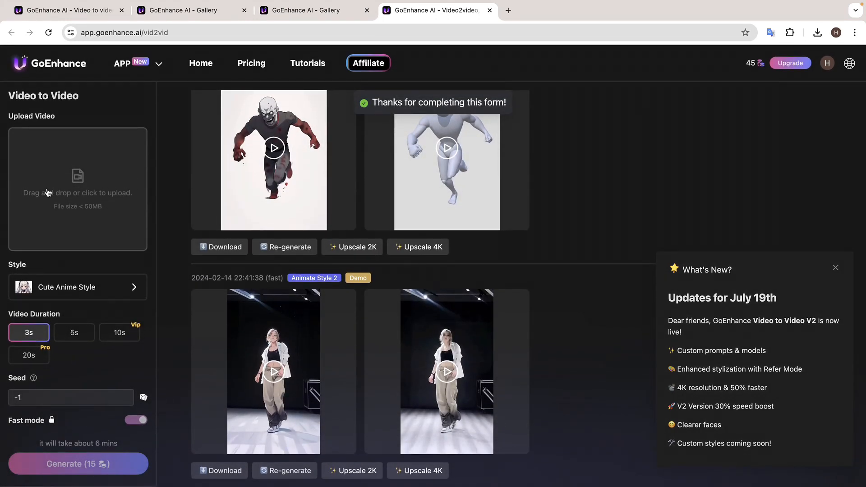
pyautogui.click(78, 189)
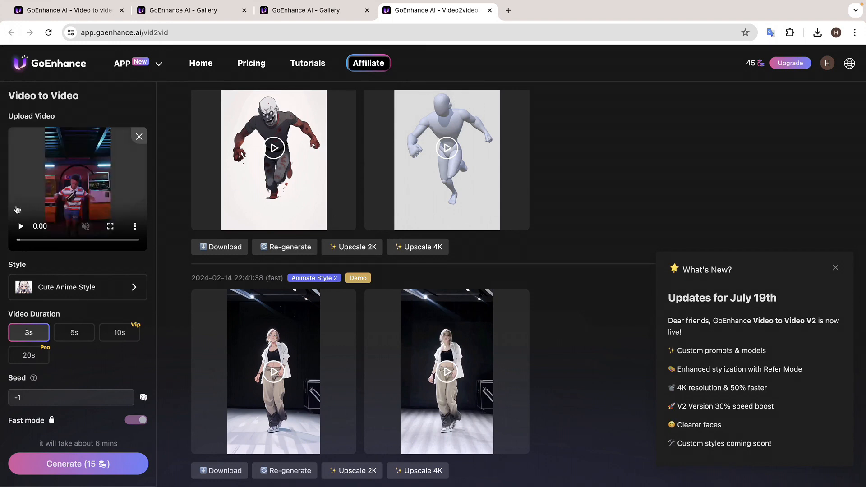
pyautogui.click(21, 226)
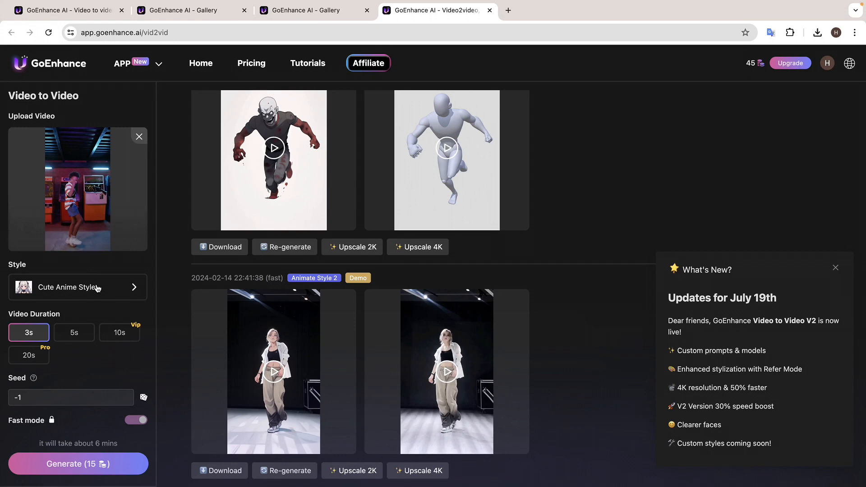
# - Choose Pixar Style from the style grid and set Video Duration to 5 seconds
pyautogui.click(77, 288)
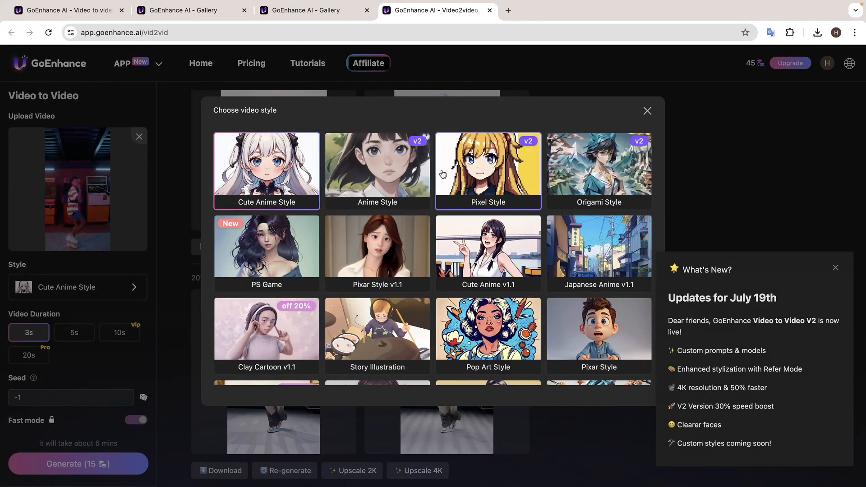
pyautogui.scroll(-3)
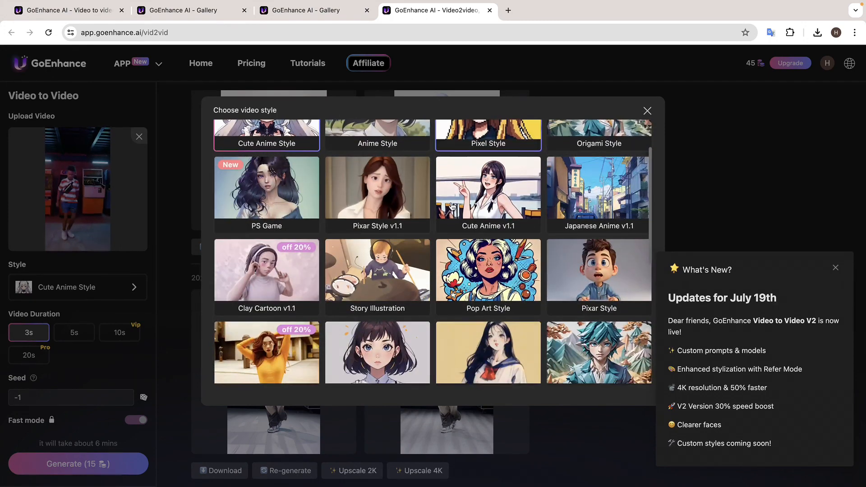
pyautogui.scroll(-3)
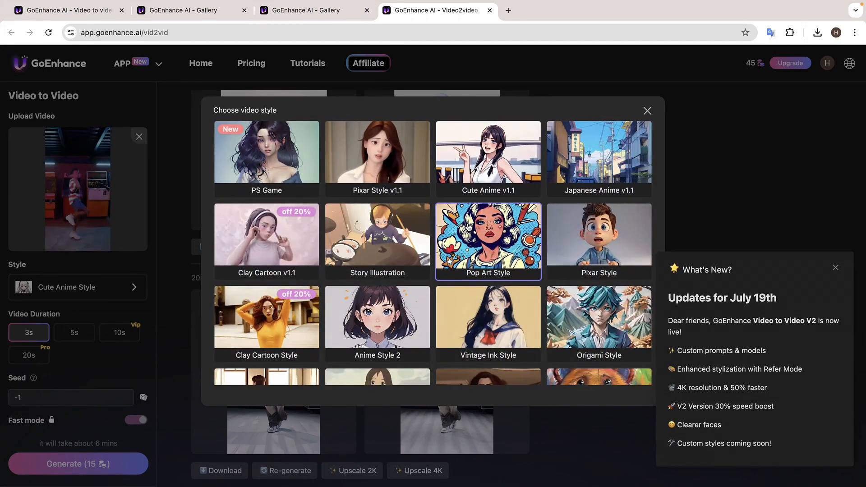
pyautogui.scroll(-3)
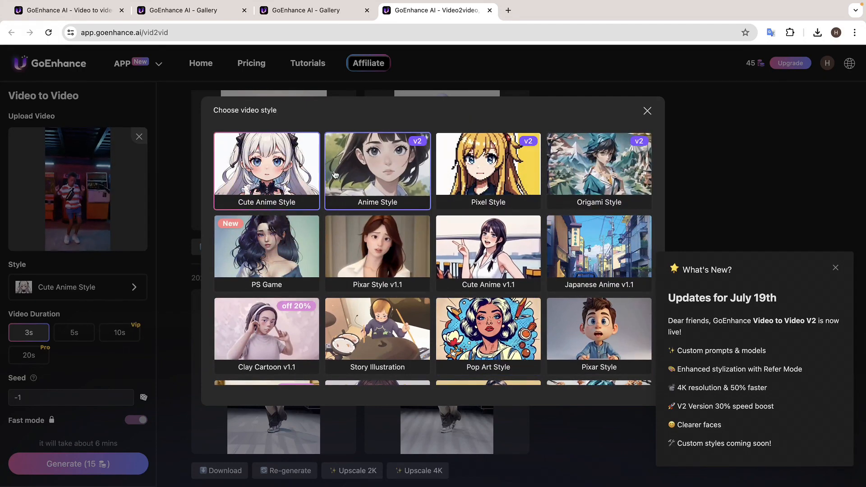
pyautogui.scroll(-3)
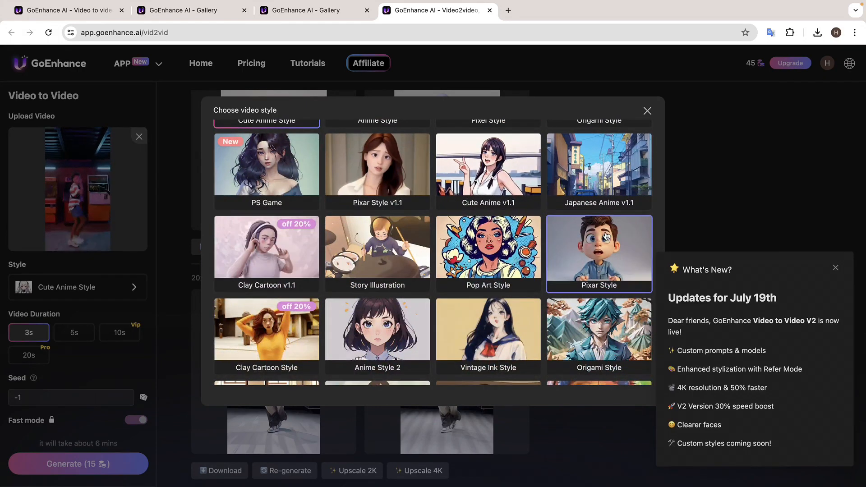
pyautogui.click(599, 253)
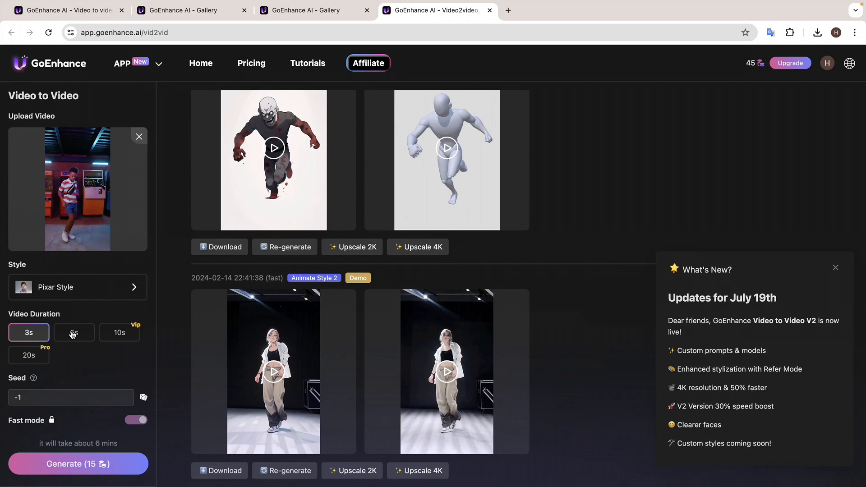
pyautogui.click(74, 332)
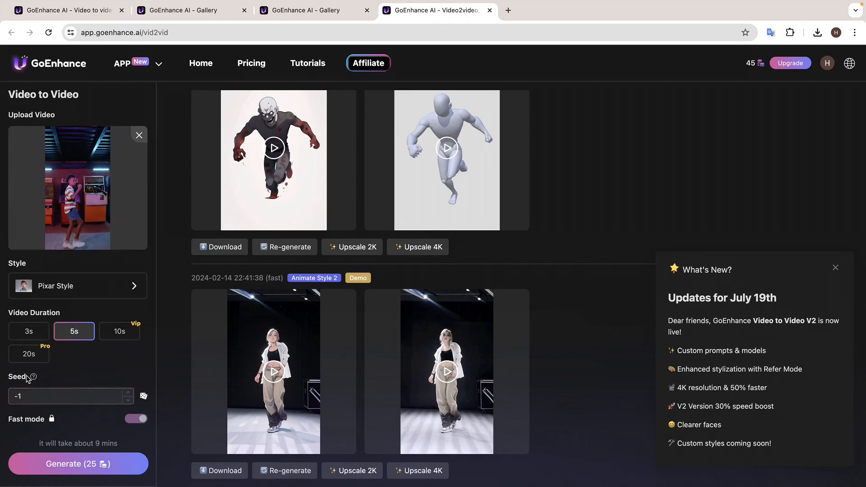
pyautogui.moveTo(34, 380)
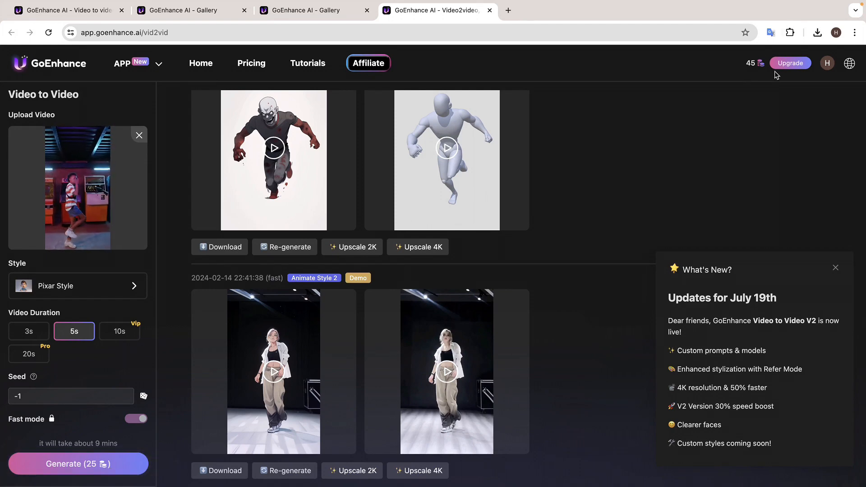
# - Generate the Pixar Style video for 25 credits, play it, and search 'domoai'
pyautogui.click(72, 464)
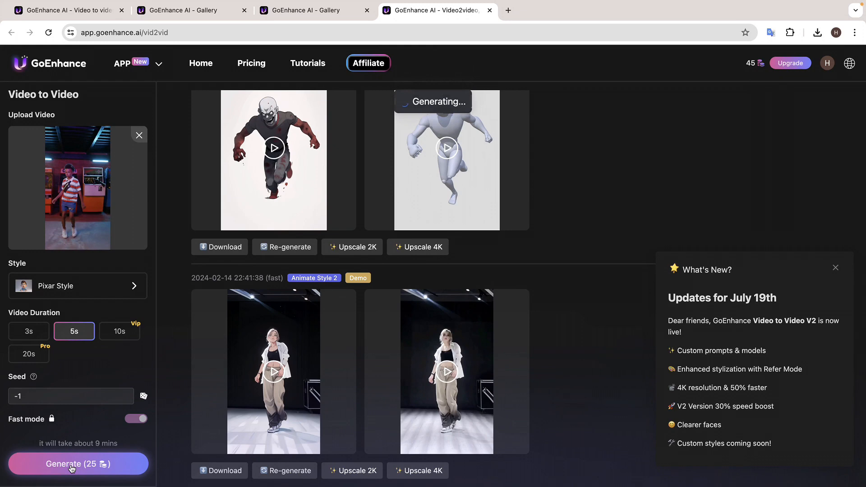
pyautogui.click(73, 465)
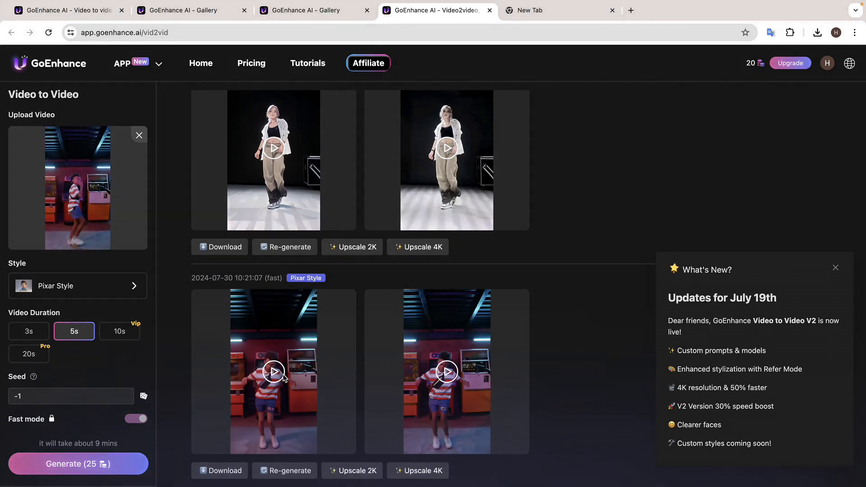
pyautogui.click(273, 371)
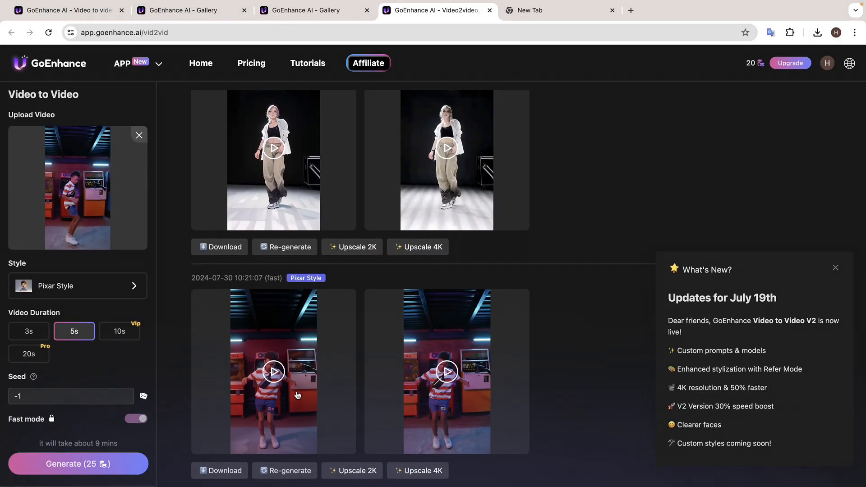
pyautogui.click(220, 471)
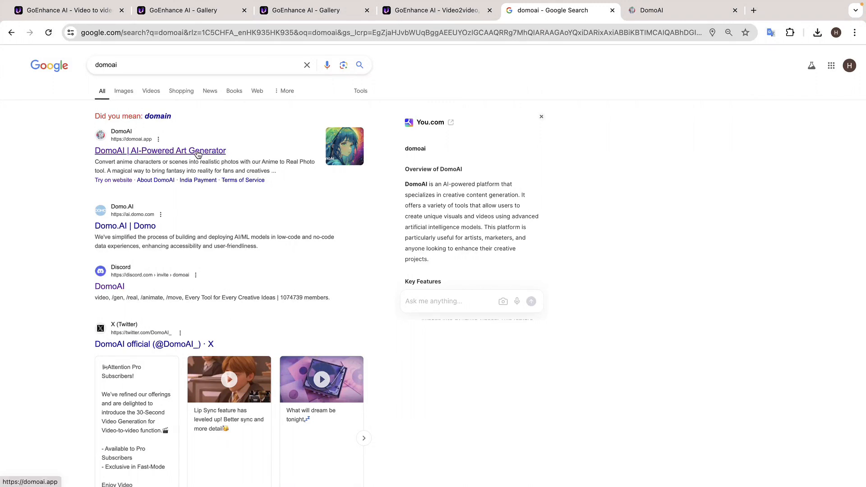
# - Open the DomoAI site, join its Discord server, and begin Add a Server
pyautogui.click(160, 151)
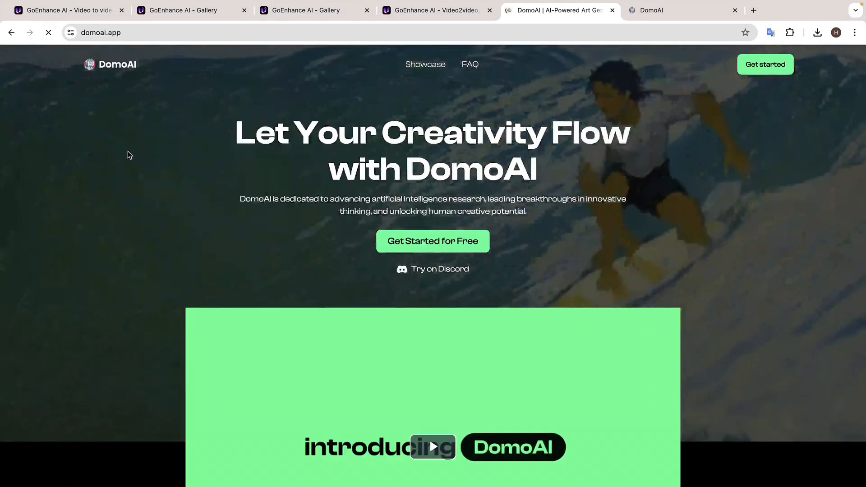
pyautogui.scroll(-3)
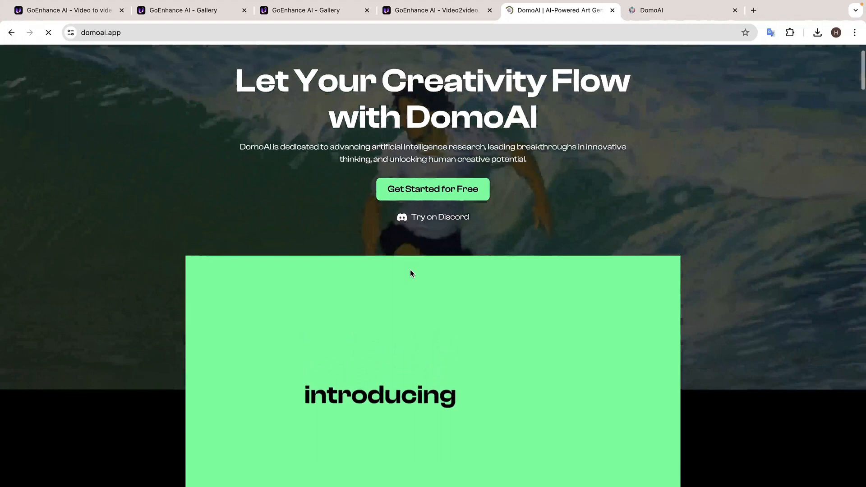
pyautogui.click(440, 217)
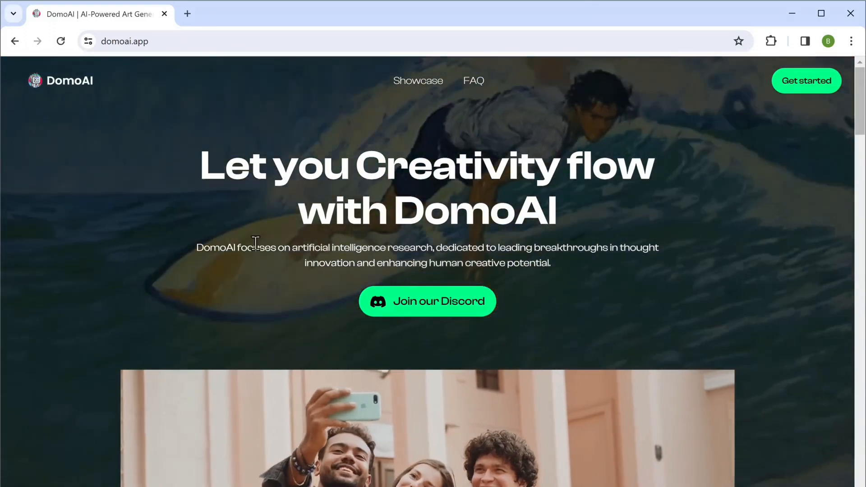
pyautogui.click(428, 302)
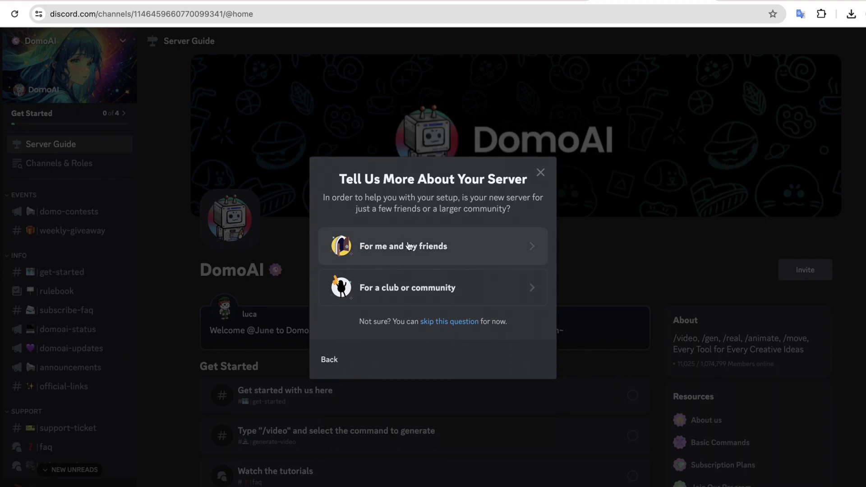
pyautogui.click(433, 246)
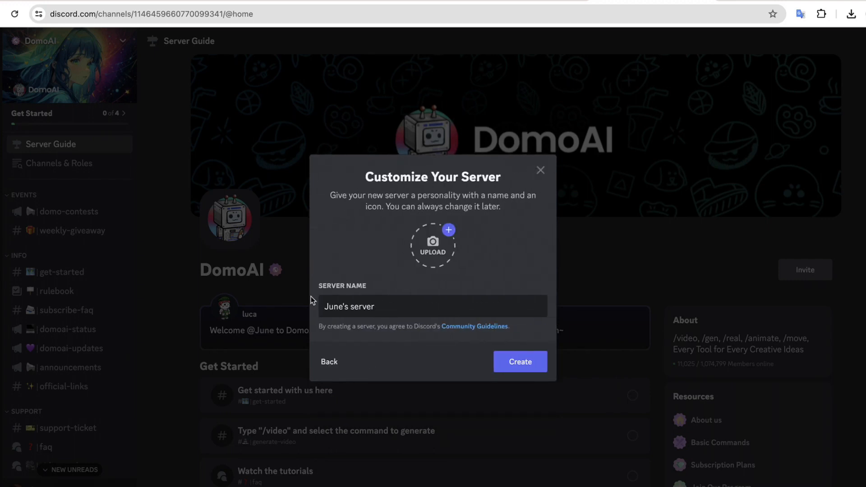
pyautogui.click(521, 361)
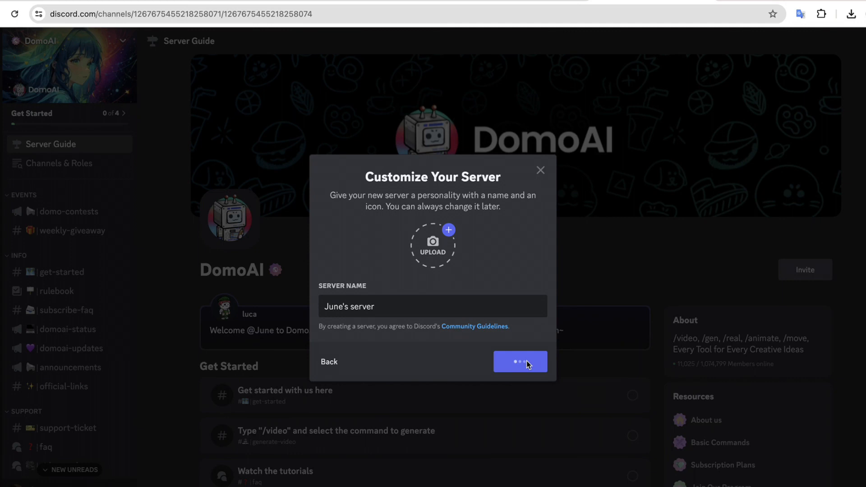
pyautogui.click(521, 362)
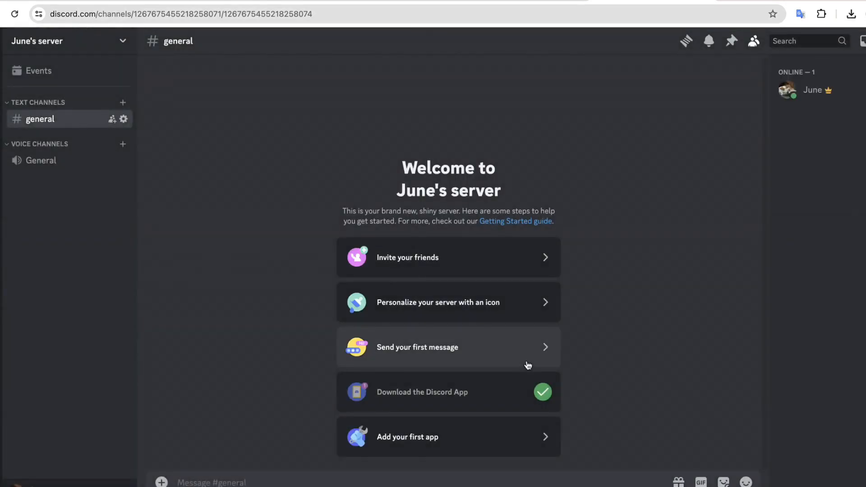
pyautogui.moveTo(530, 249)
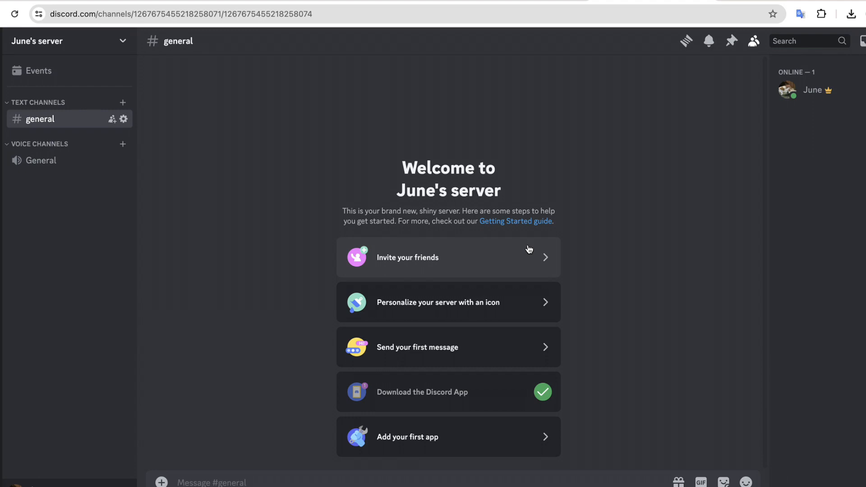
pyautogui.moveTo(447, 449)
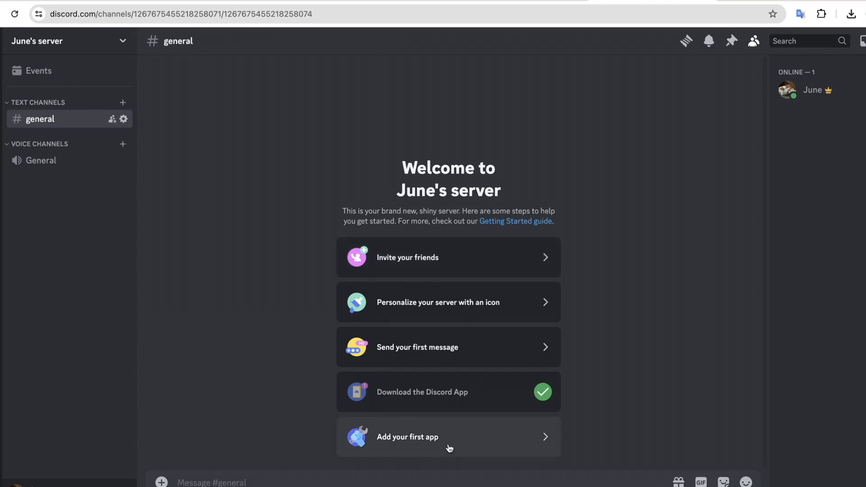
pyautogui.click(449, 437)
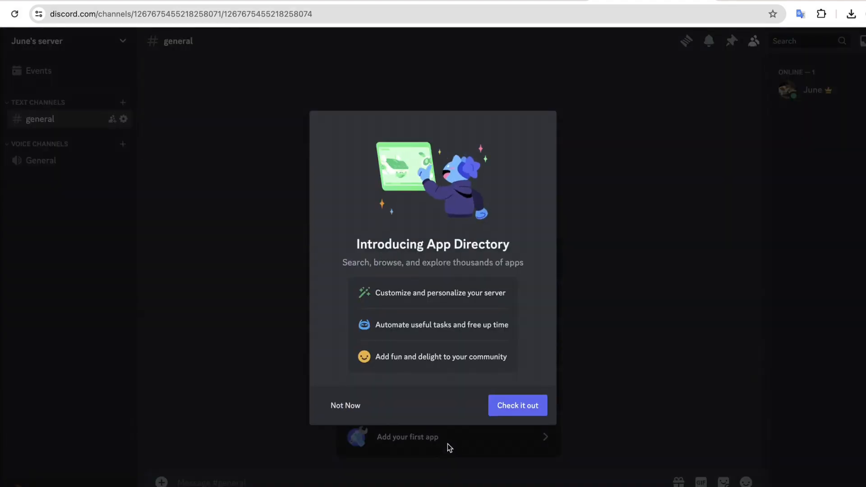
# - Search the App Directory for 'domo' and open the DomoAI app page
pyautogui.click(517, 406)
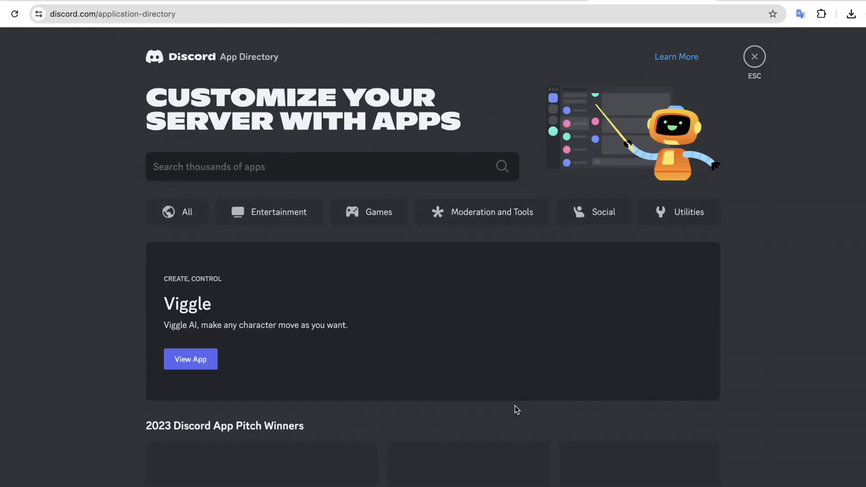
pyautogui.scroll(-3)
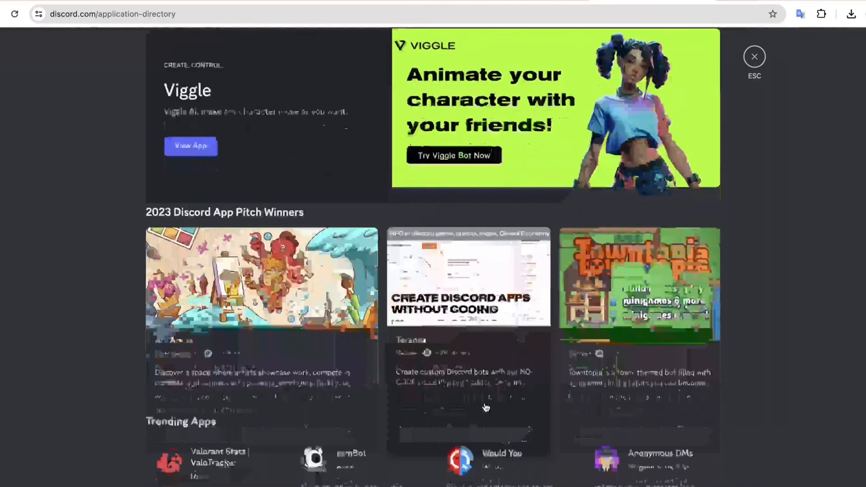
pyautogui.scroll(3)
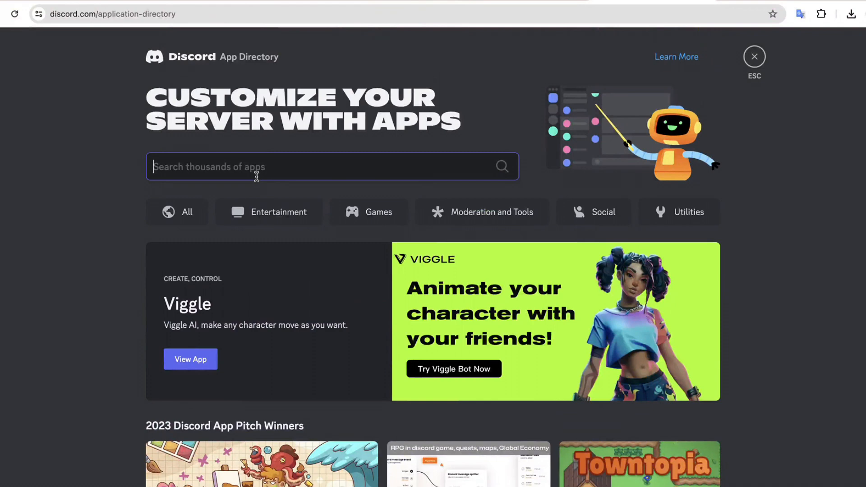
pyautogui.write('do mo')
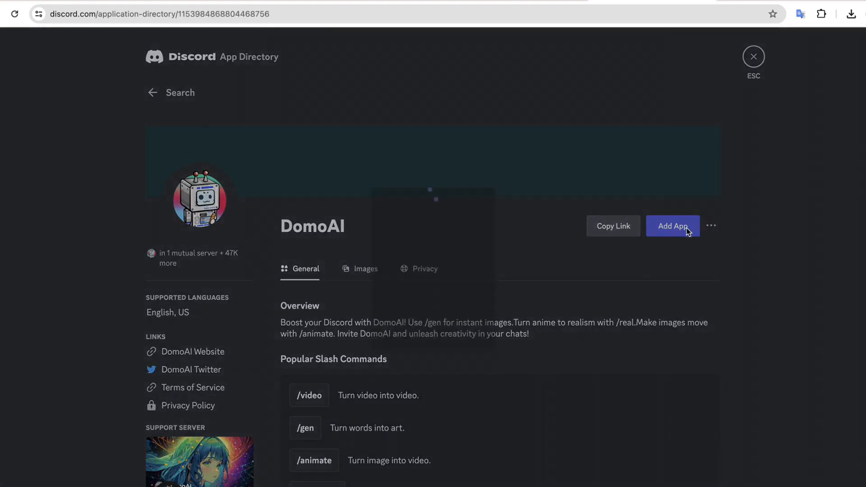
pyautogui.click(672, 226)
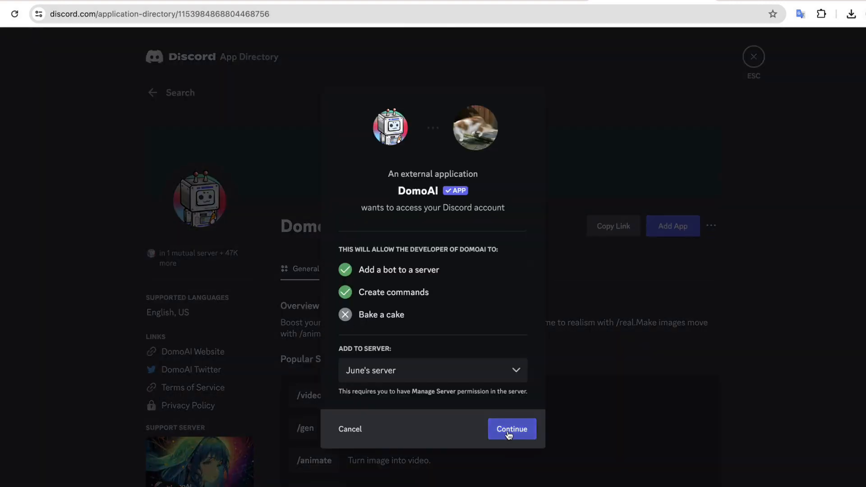
pyautogui.moveTo(518, 371)
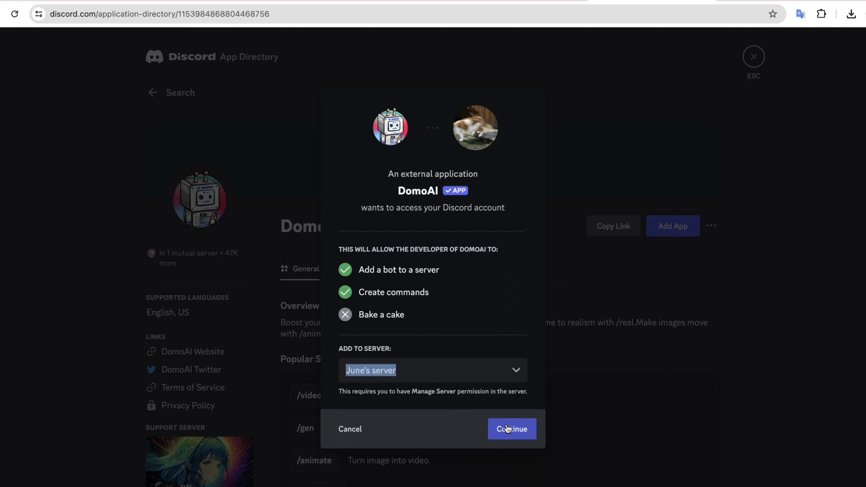
pyautogui.click(511, 429)
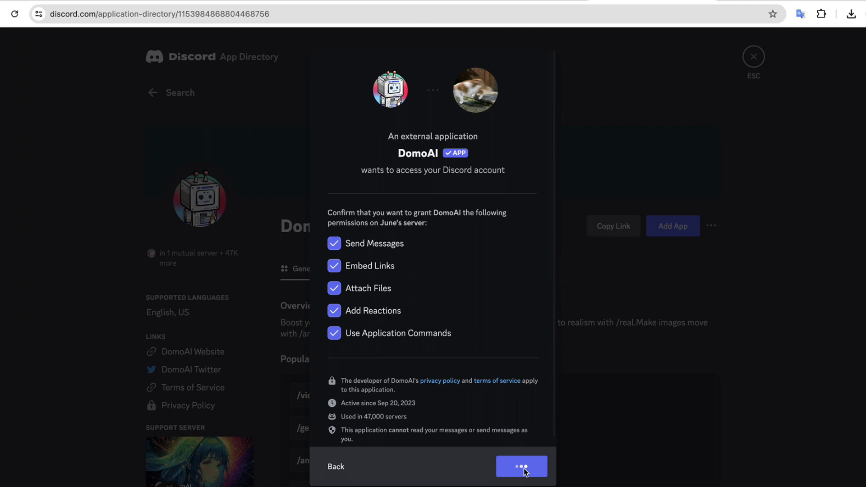
pyautogui.click(521, 468)
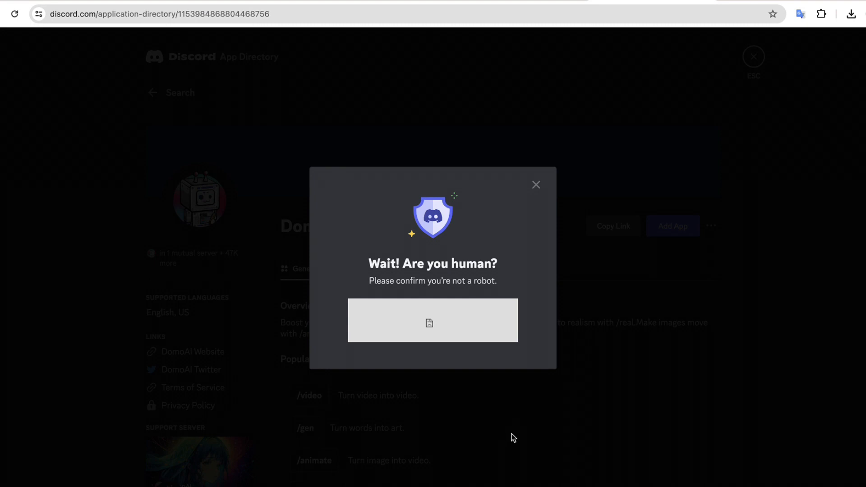
pyautogui.moveTo(458, 343)
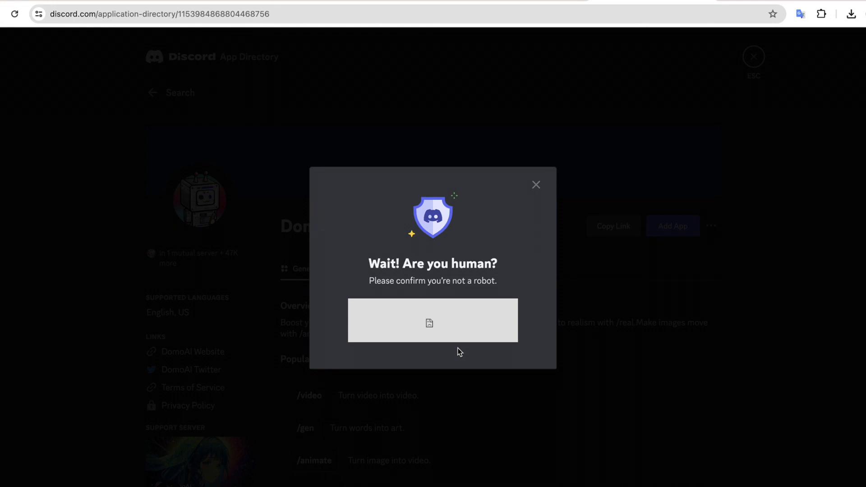
pyautogui.moveTo(465, 292)
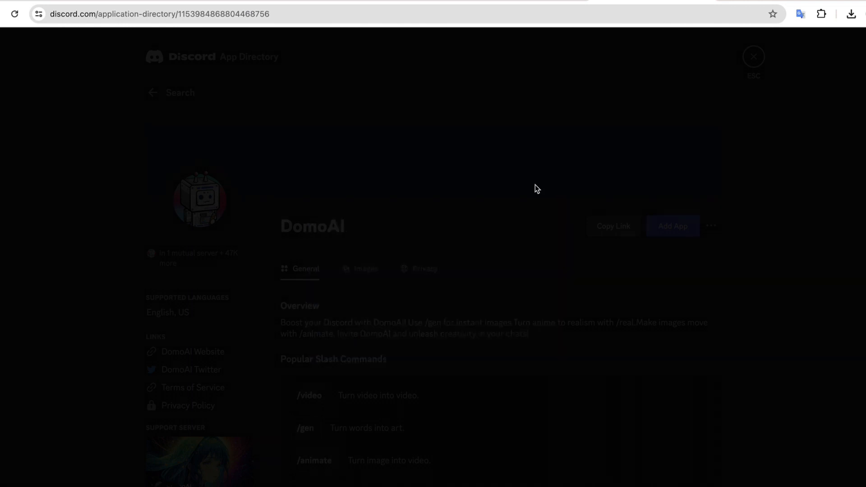
# - Retry adding DomoAI, pass the hCaptcha 'I am human' check, and authorize it
pyautogui.click(673, 226)
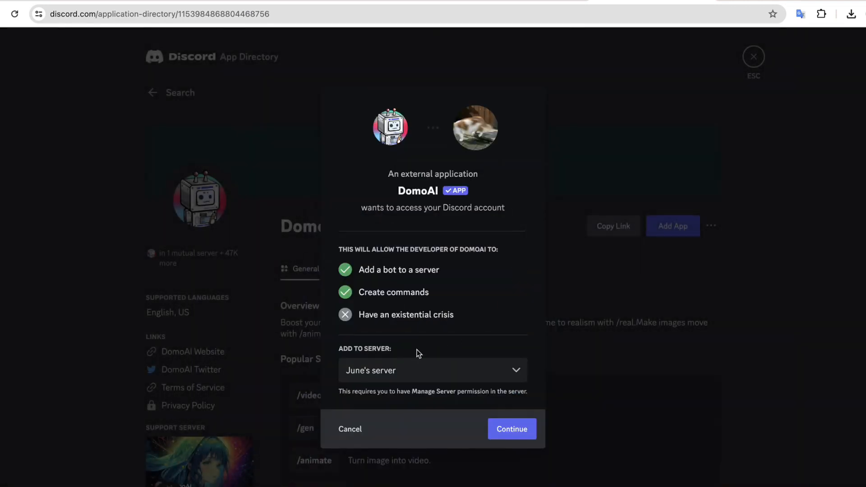
pyautogui.click(512, 429)
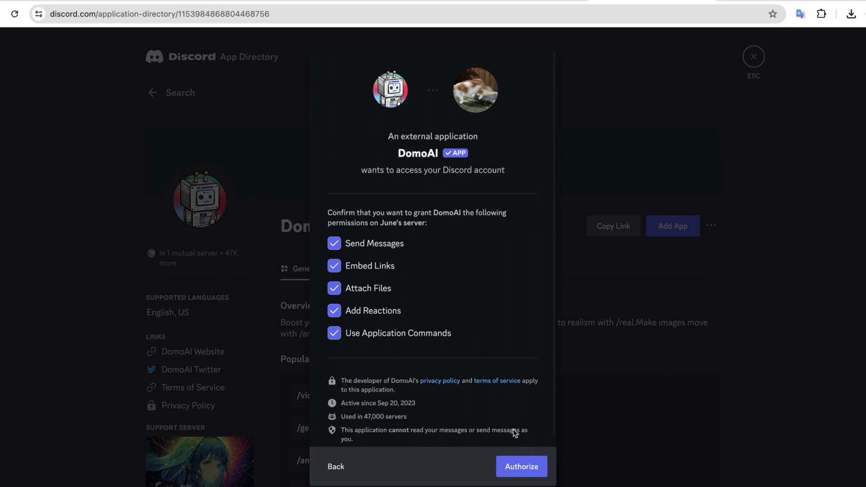
pyautogui.click(522, 467)
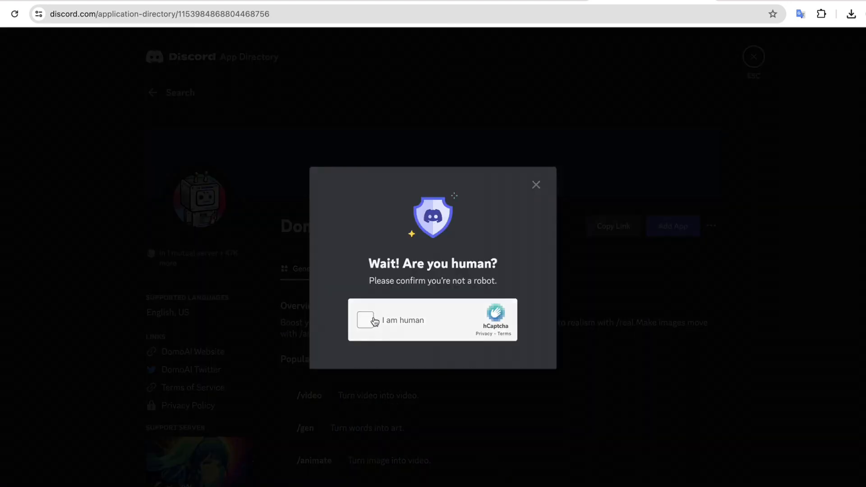
pyautogui.click(369, 320)
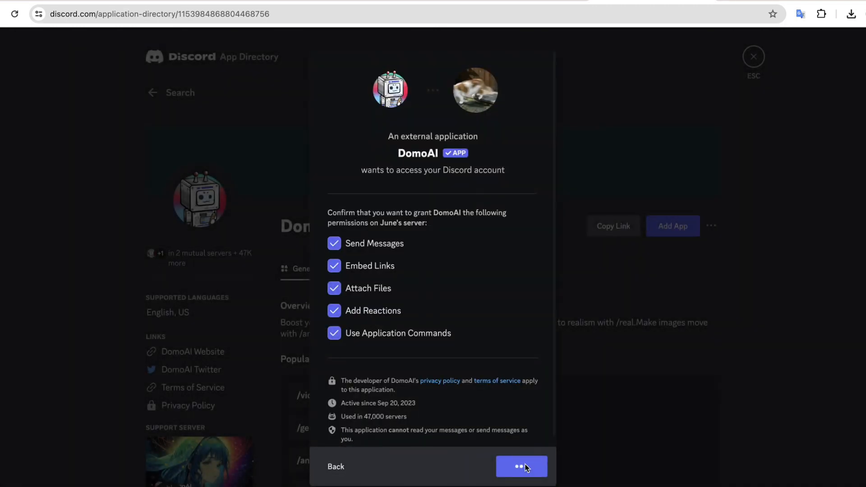
pyautogui.click(521, 467)
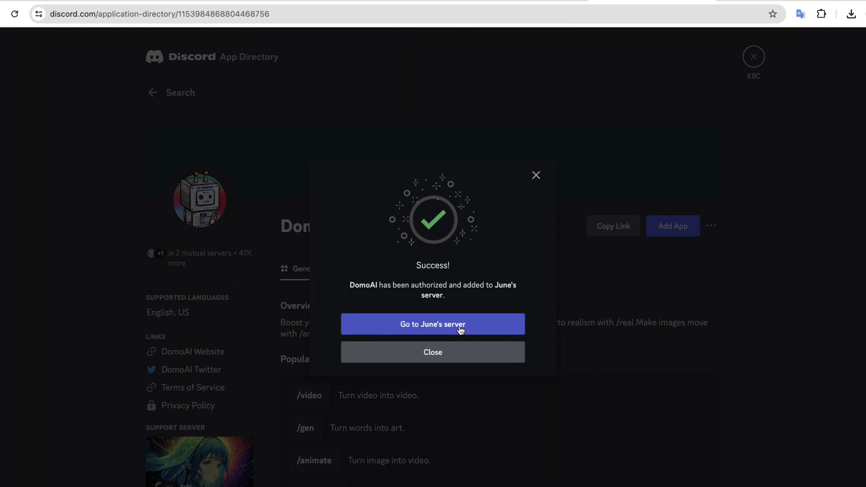
pyautogui.click(433, 325)
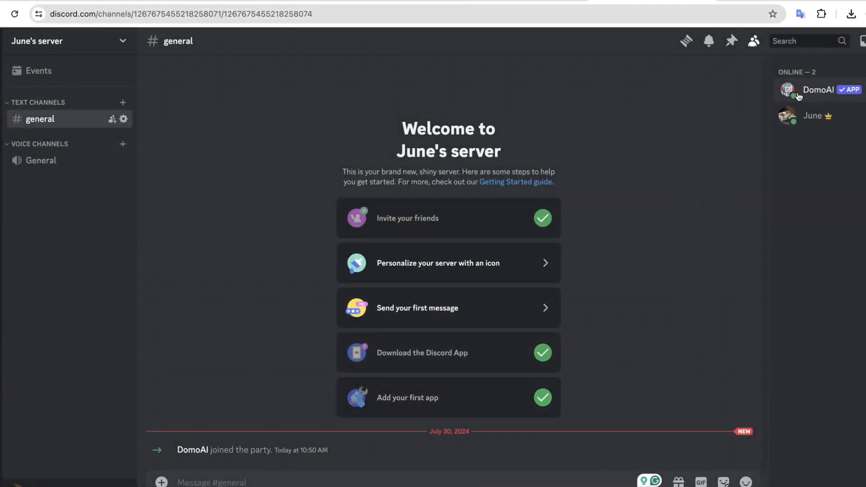
pyautogui.moveTo(804, 97)
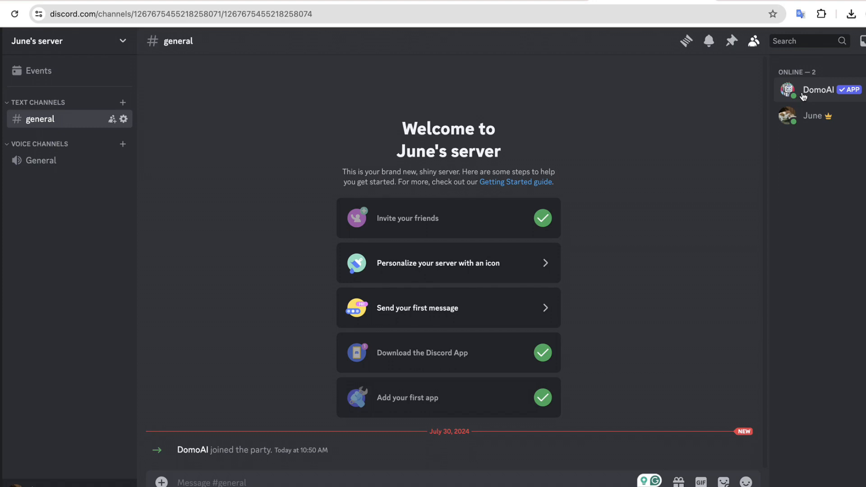
pyautogui.click(818, 90)
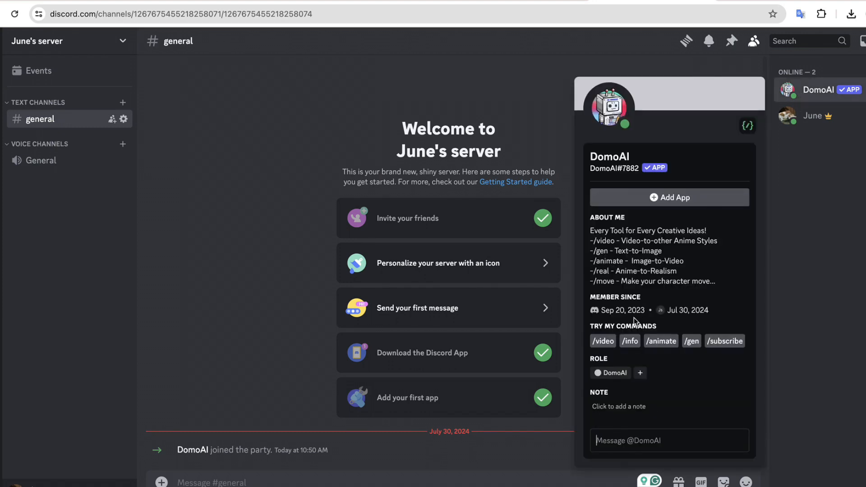
pyautogui.moveTo(603, 341)
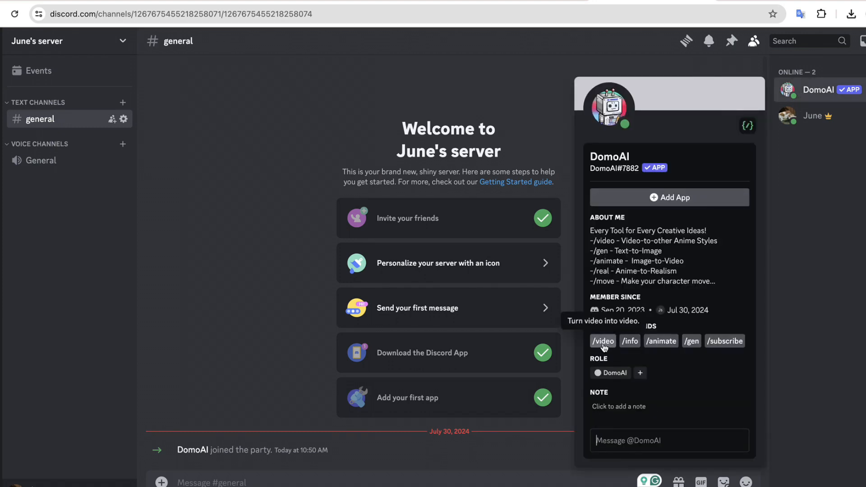
pyautogui.click(602, 342)
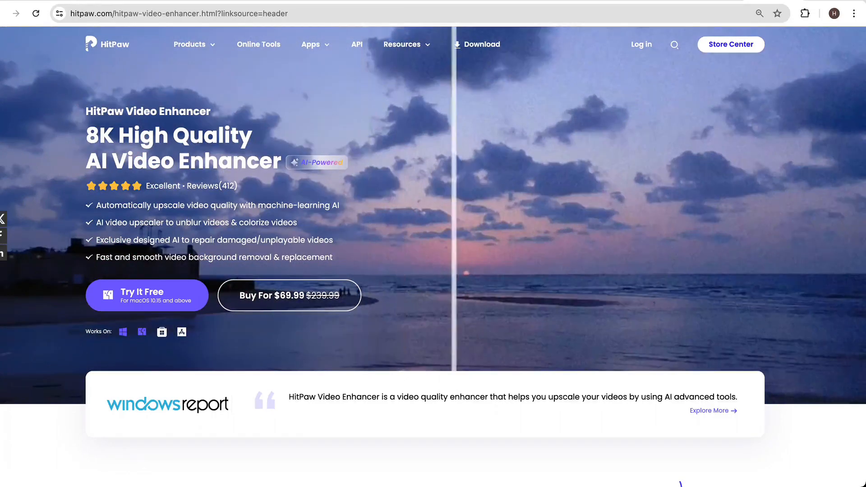
# - Scroll down the HitPaw Video Enhancer page to the features section
pyautogui.scroll(-3)
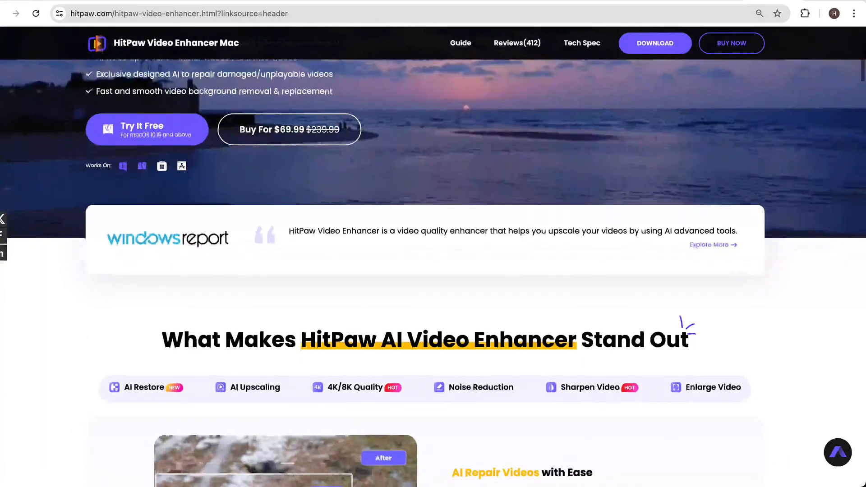
pyautogui.scroll(-3)
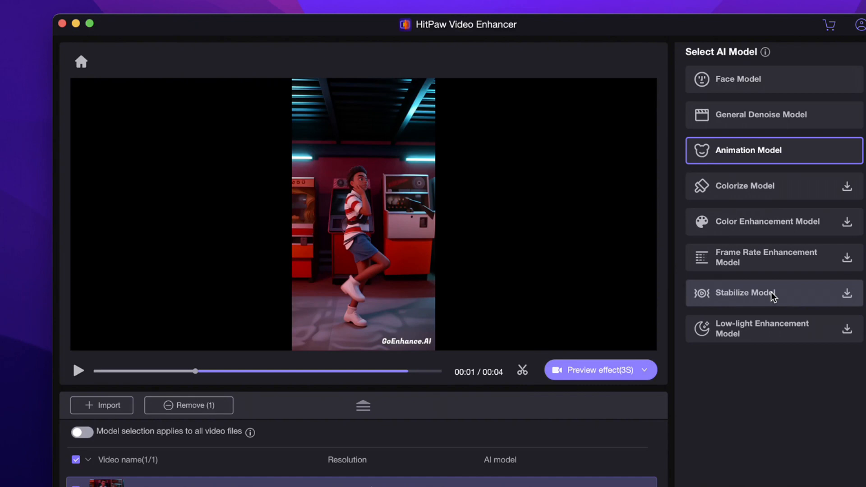
# - Preview the Animation Model's 2160*3840 result against the original dance video
pyautogui.click(595, 370)
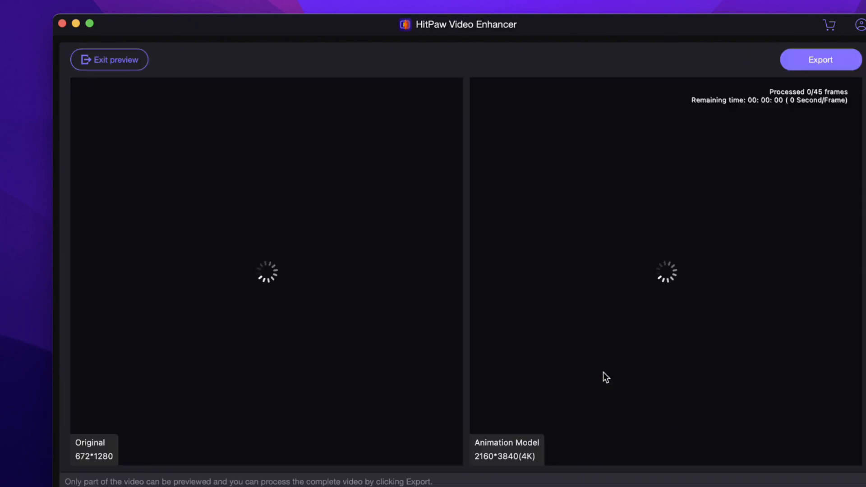